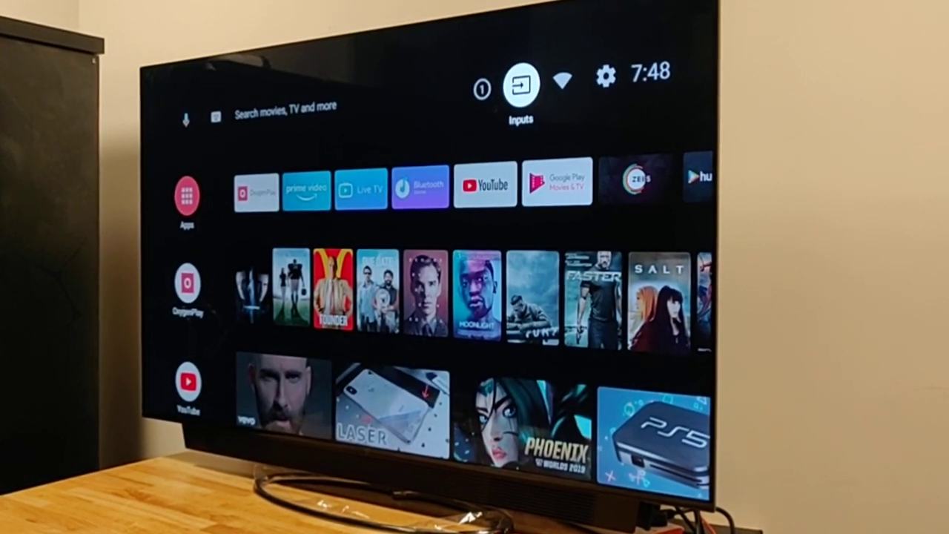
# - Browse the TV inputs list down to HDMI 4, then return home
pyautogui.click(520, 86)
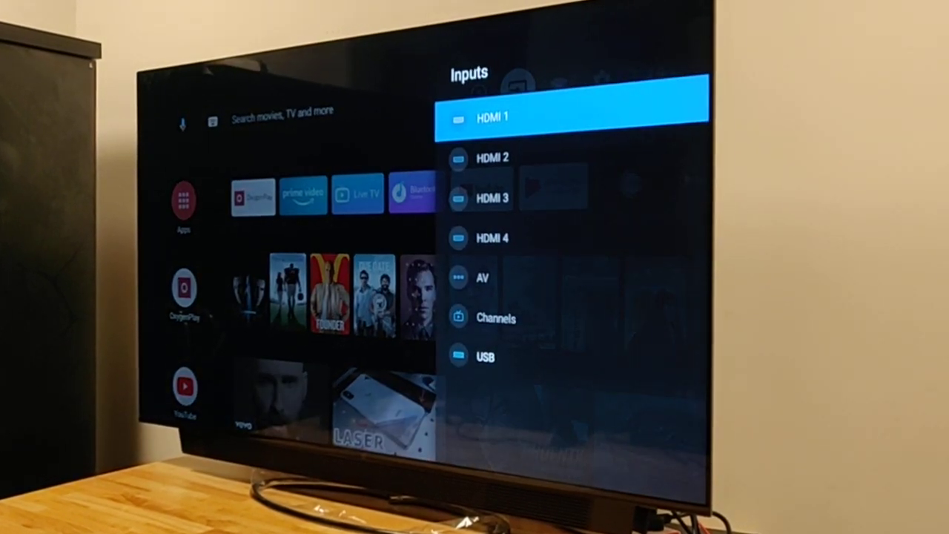
pyautogui.press('down')
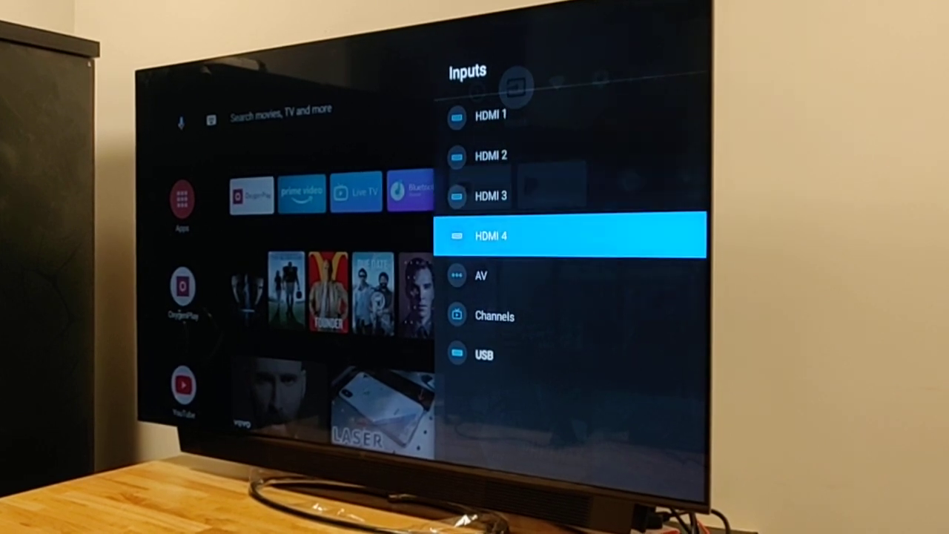
pyautogui.press('down')
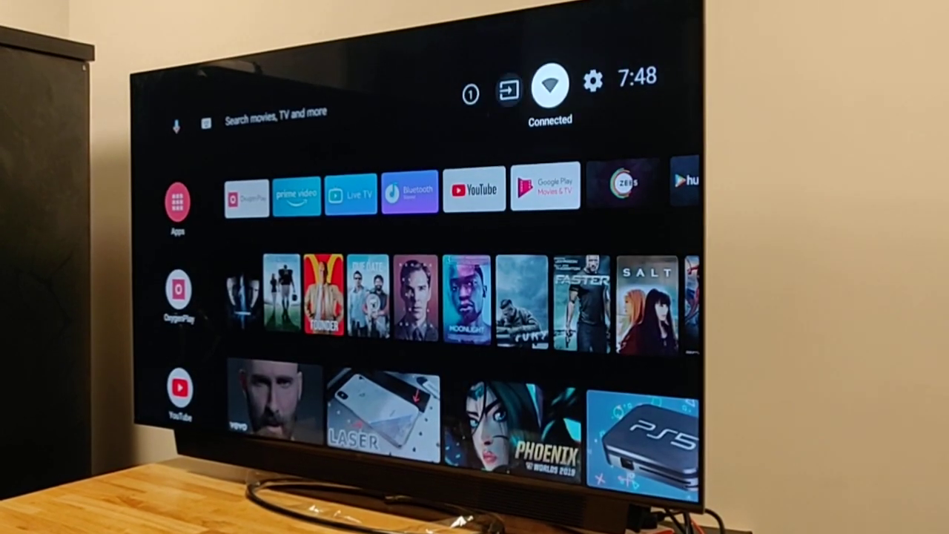
# - Open the Inputs settings panel and scroll past Standby Inputs to the CEC section
pyautogui.click(592, 80)
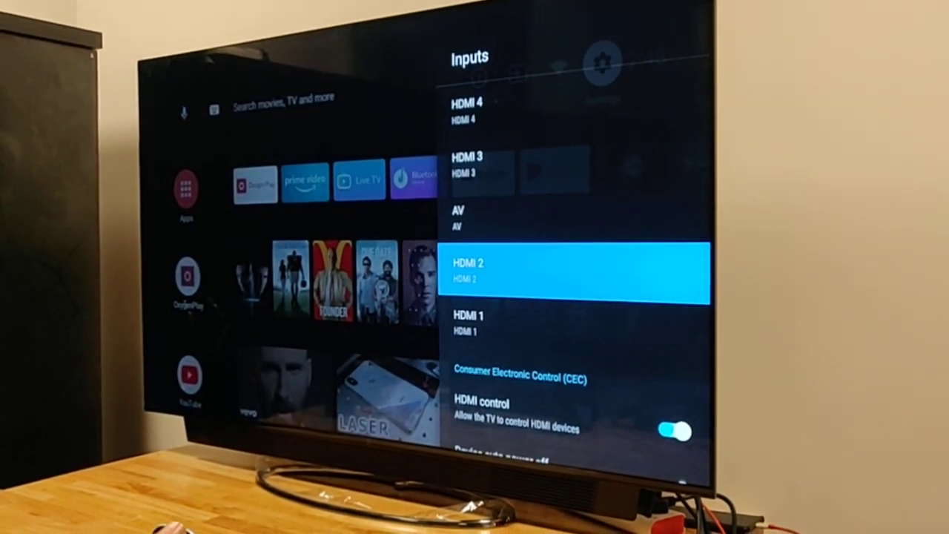
pyautogui.press('Up')
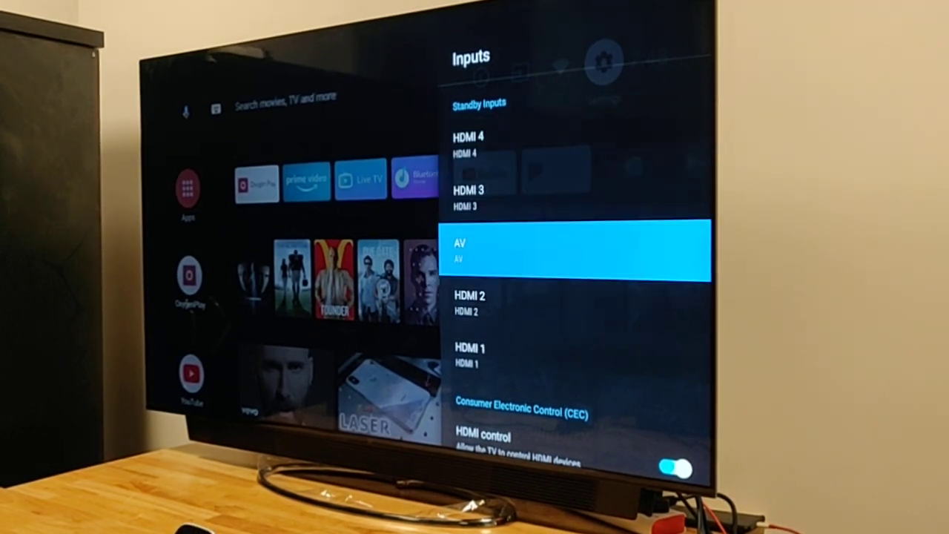
pyautogui.scroll(-3)
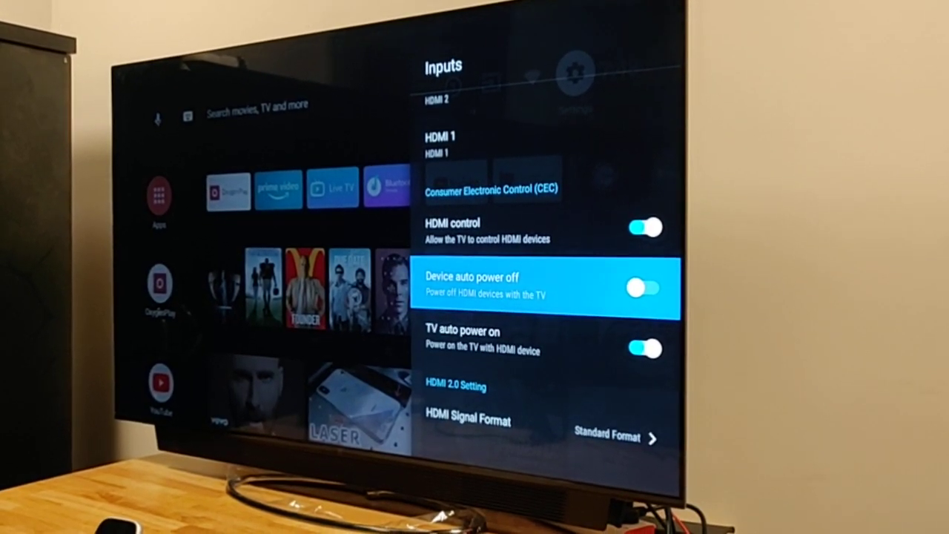
# - Switch on Device auto power off and TV auto power on under CEC
pyautogui.click(644, 288)
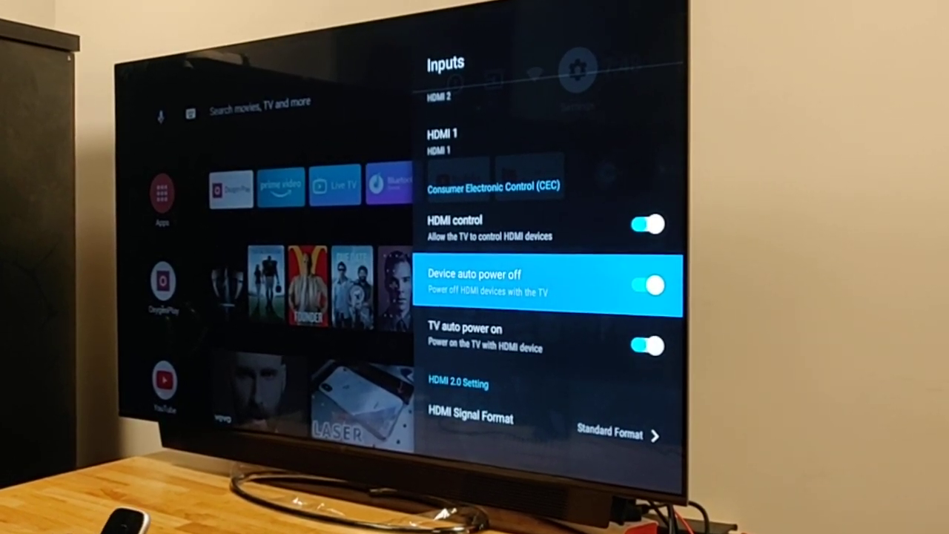
pyautogui.press('DOWN')
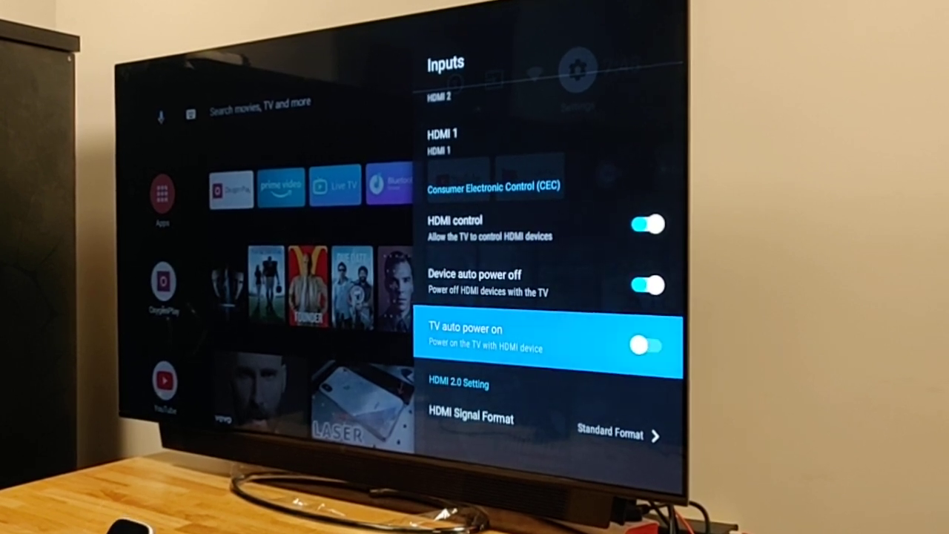
pyautogui.click(647, 346)
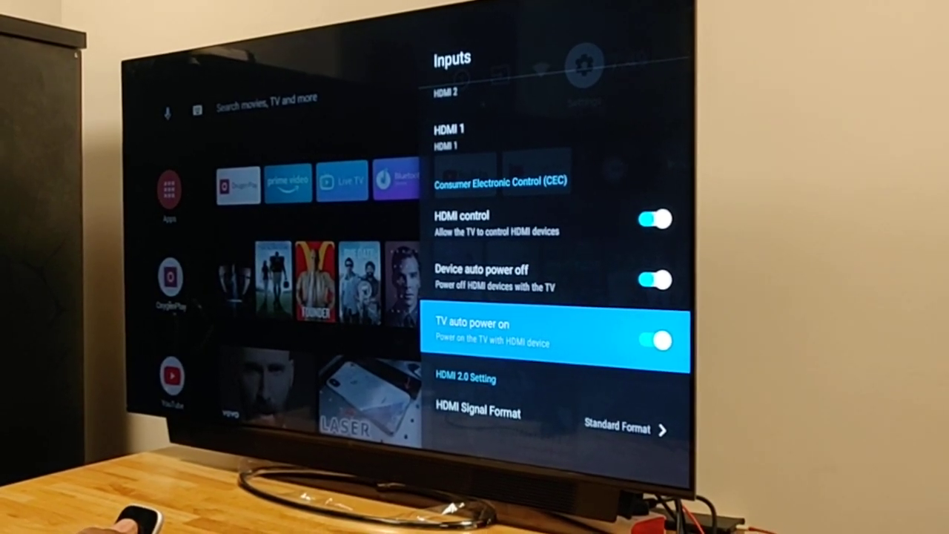
# - Move through the CEC options down to the HDMI Signal Format setting
pyautogui.press('up')
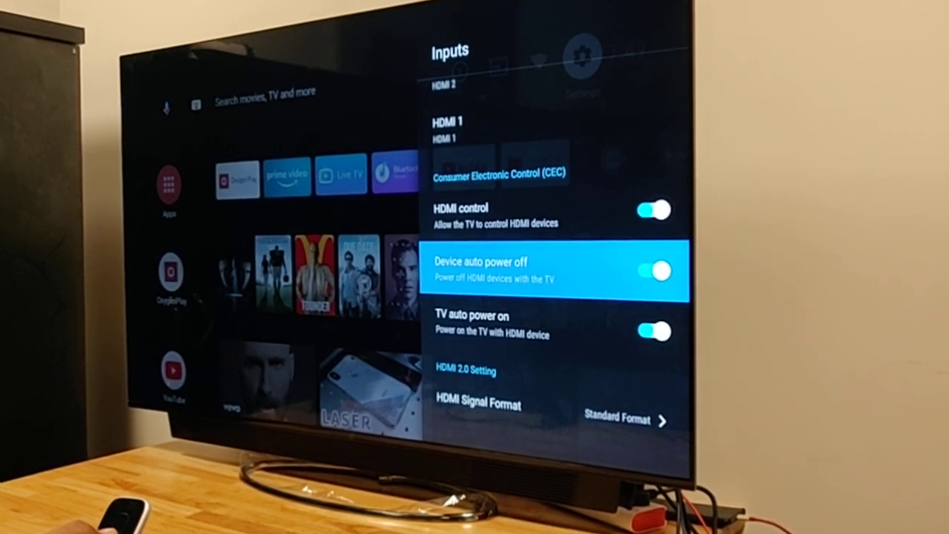
pyautogui.press('down')
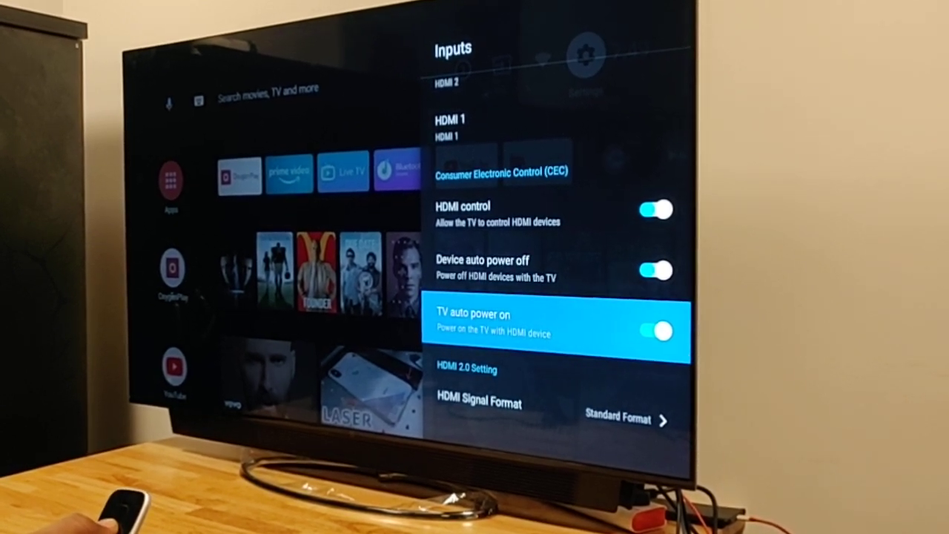
pyautogui.press('down')
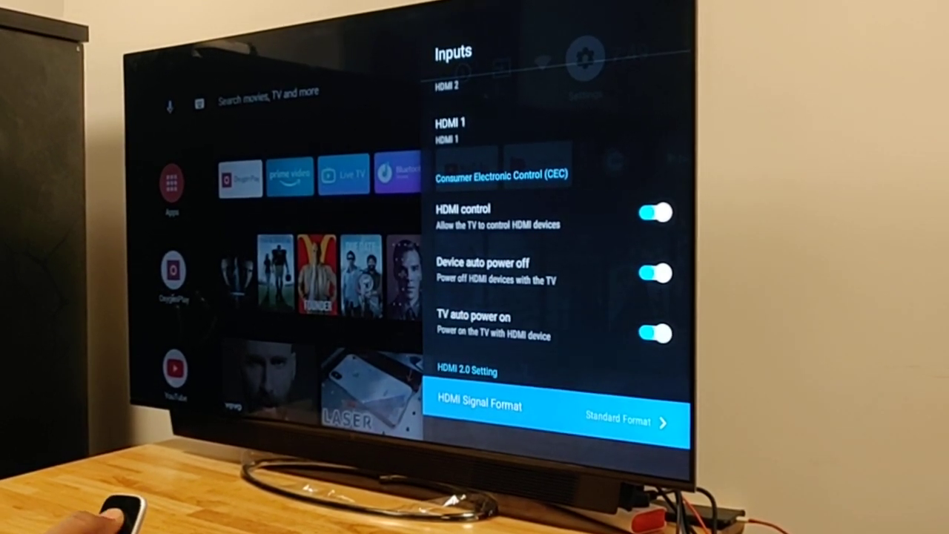